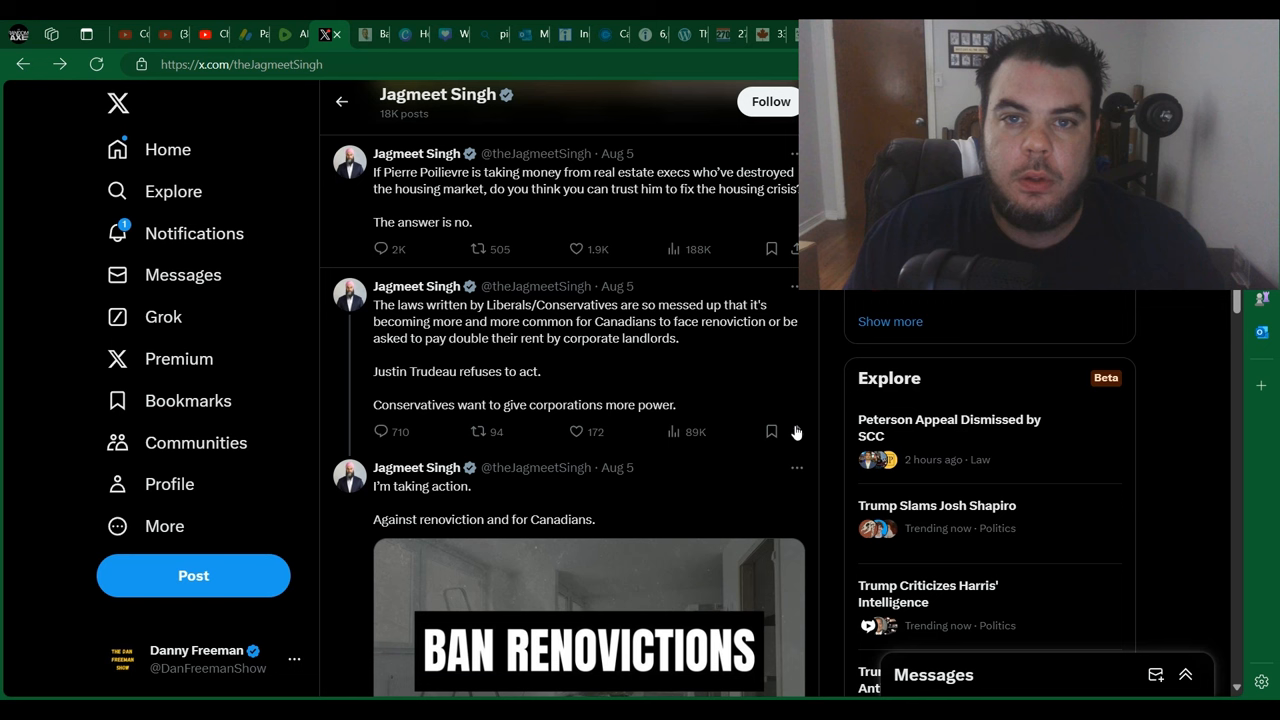
pyautogui.moveTo(687, 240)
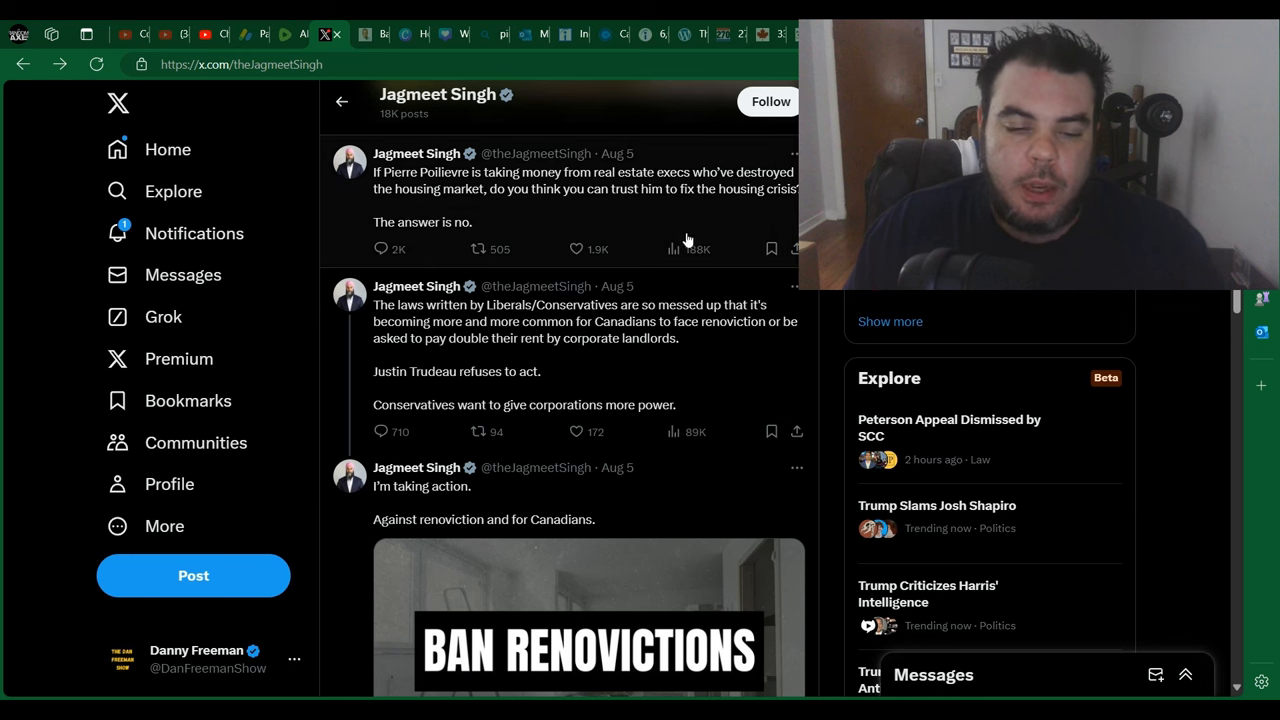
pyautogui.moveTo(656, 222)
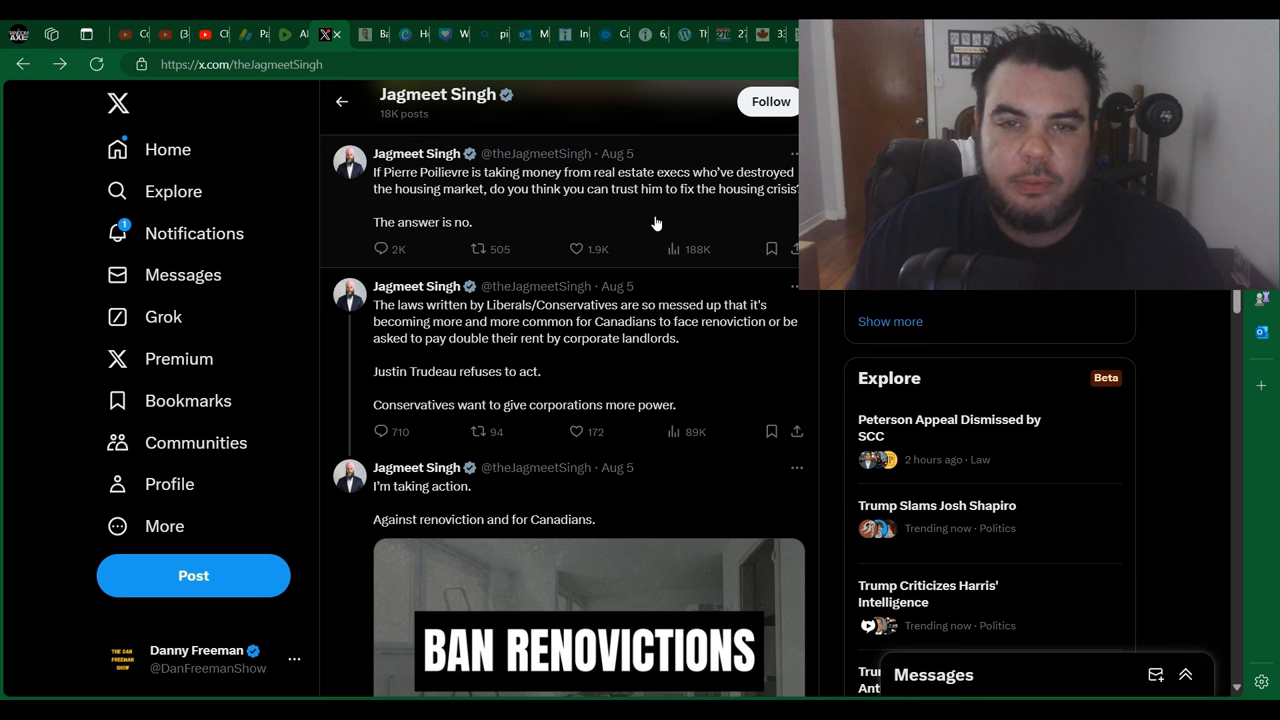
pyautogui.moveTo(595, 203)
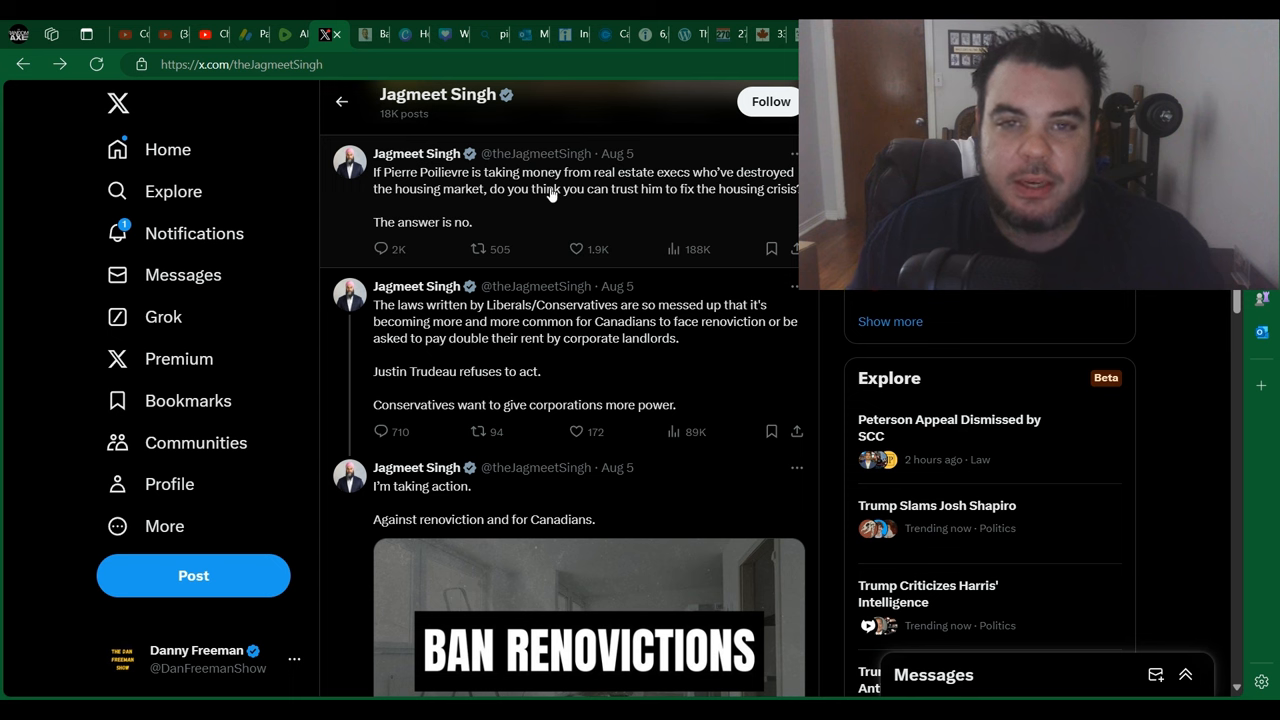
pyautogui.moveTo(549, 225)
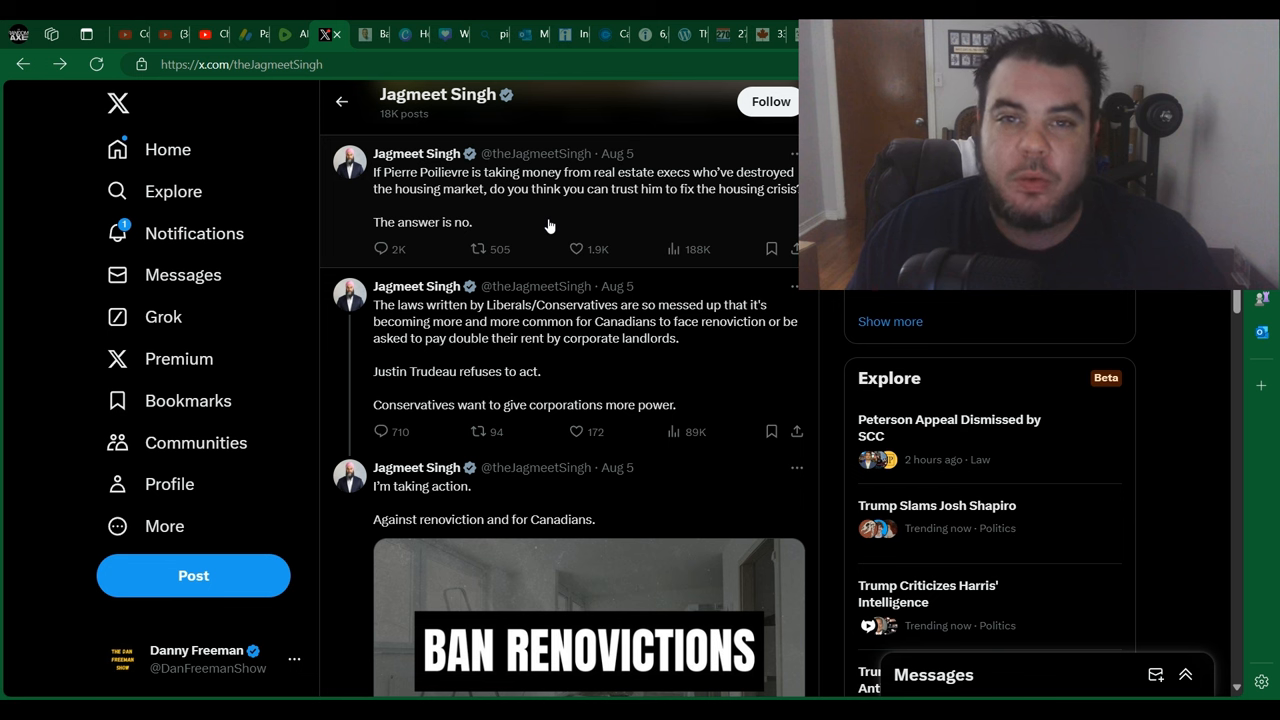
pyautogui.moveTo(351, 206)
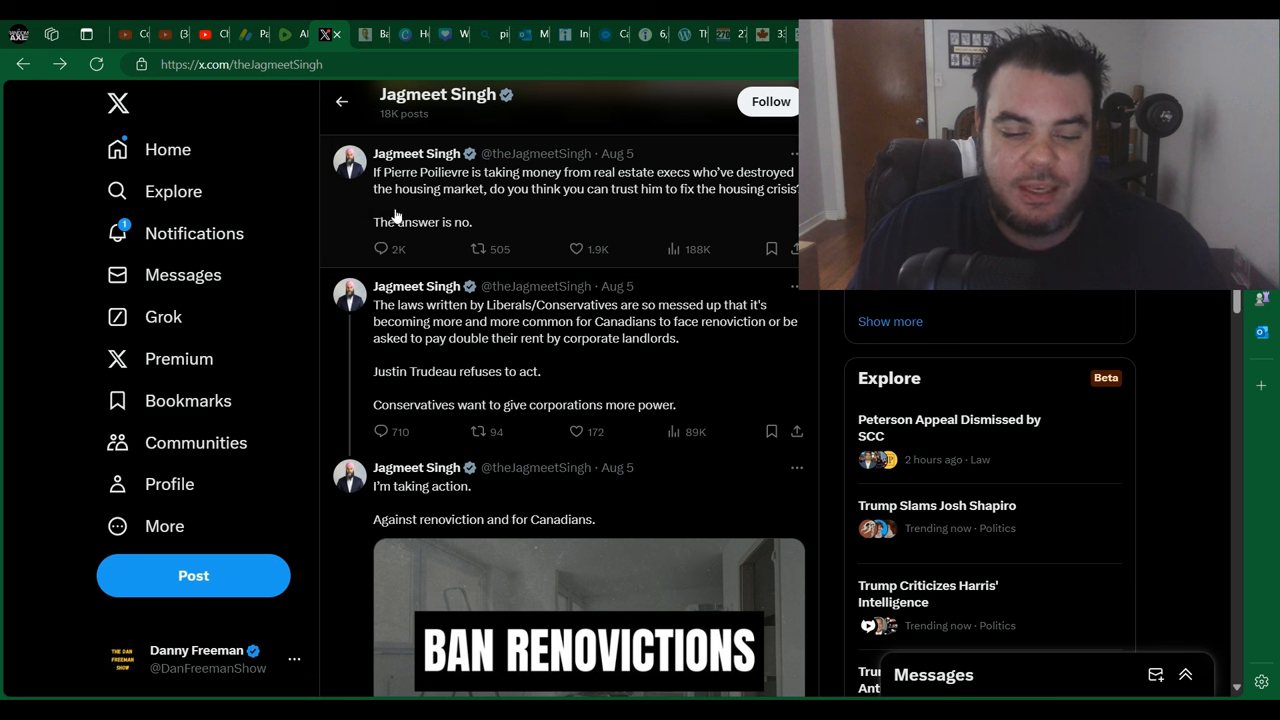
pyautogui.moveTo(530, 203)
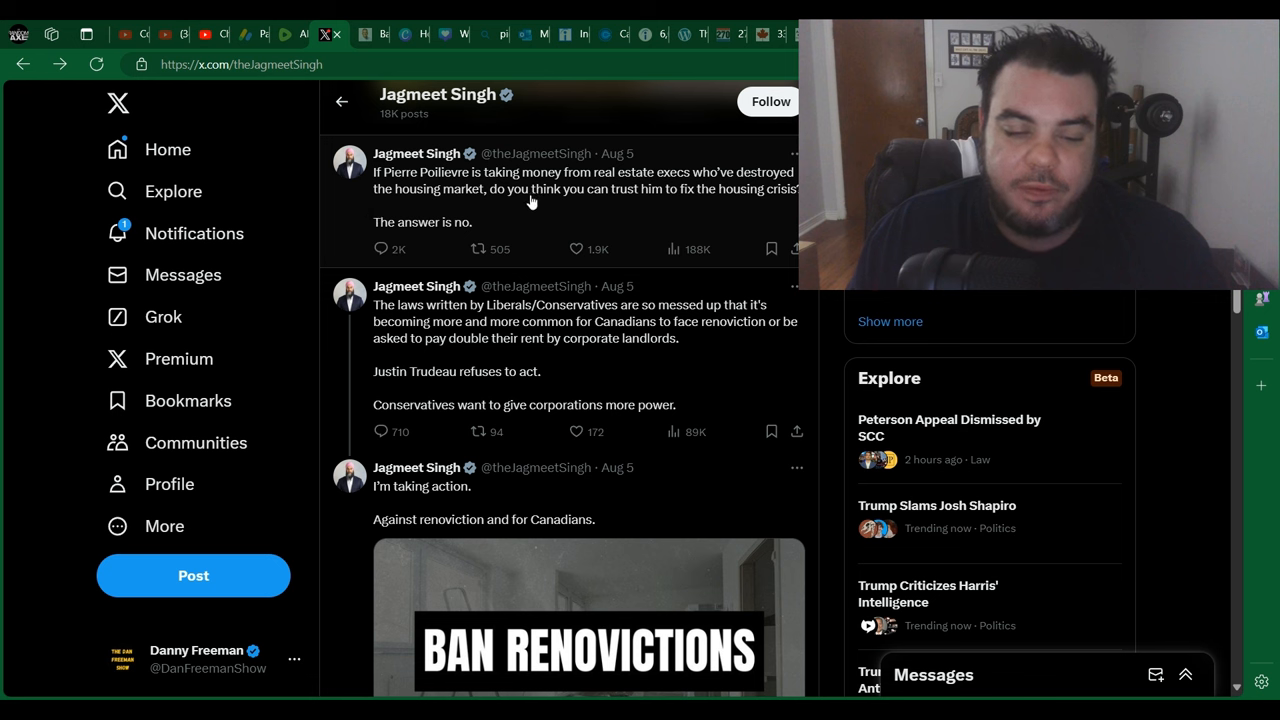
pyautogui.moveTo(700, 193)
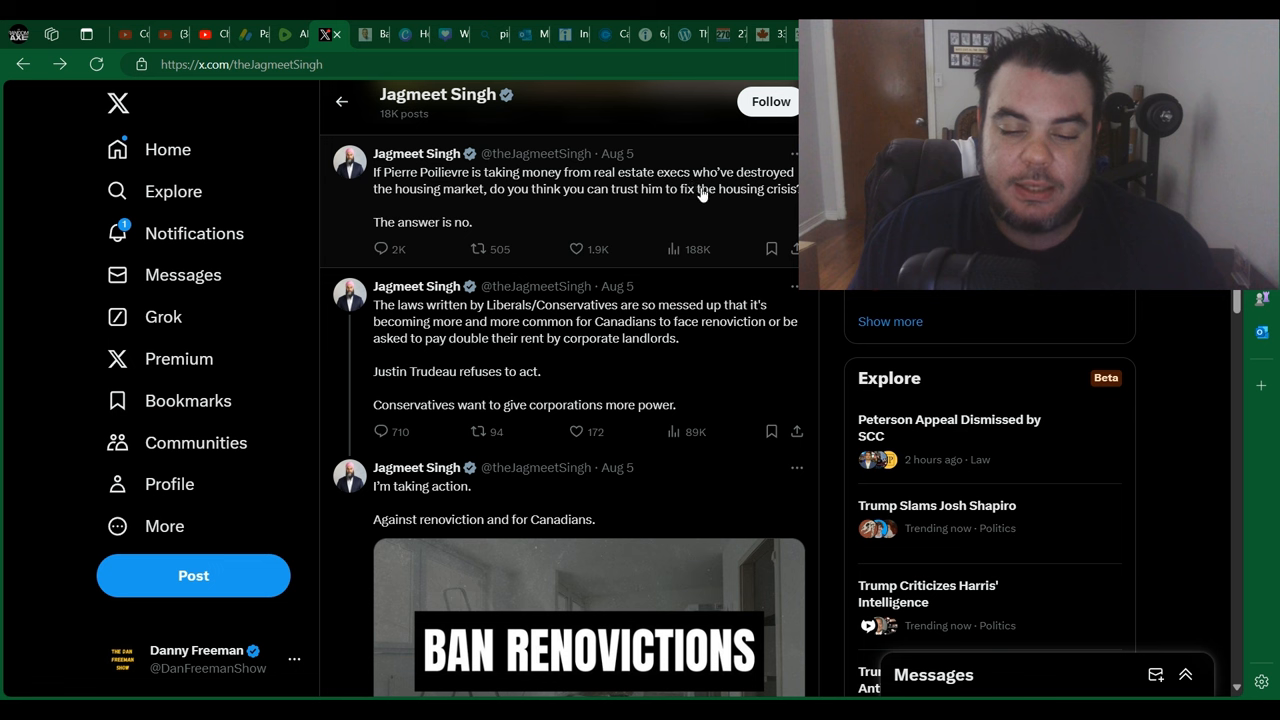
pyautogui.moveTo(578, 211)
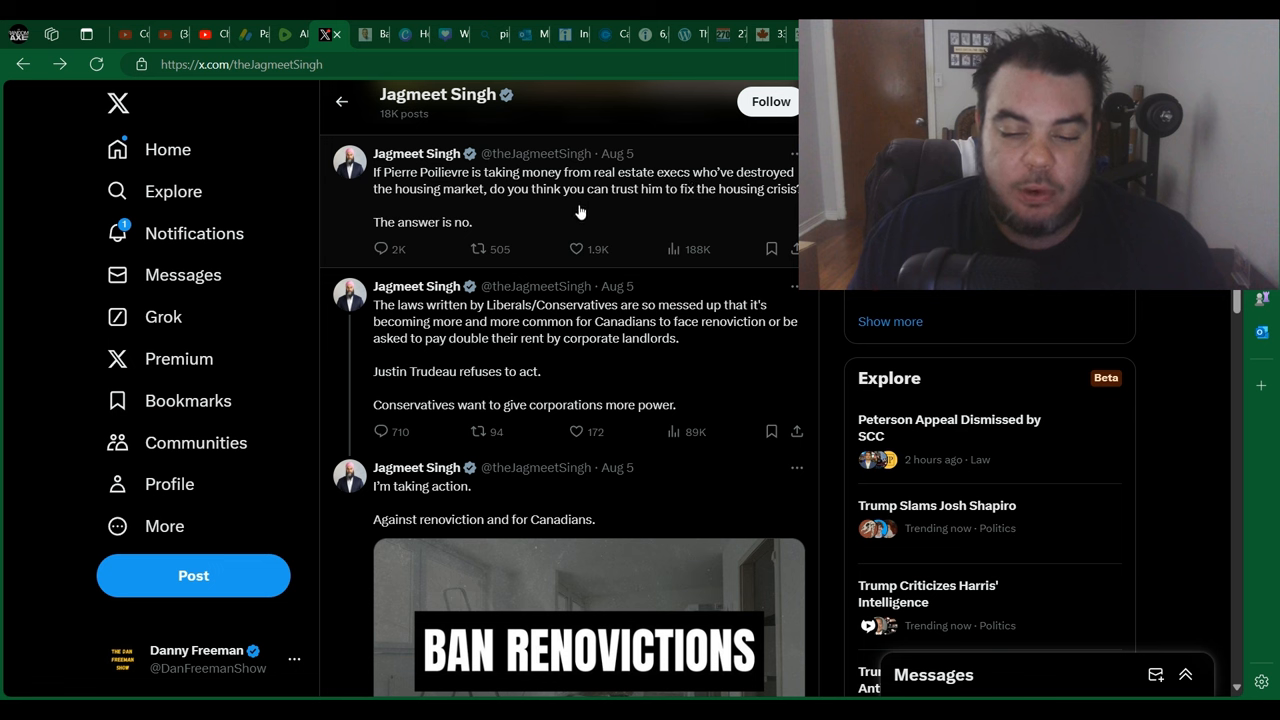
pyautogui.moveTo(611, 218)
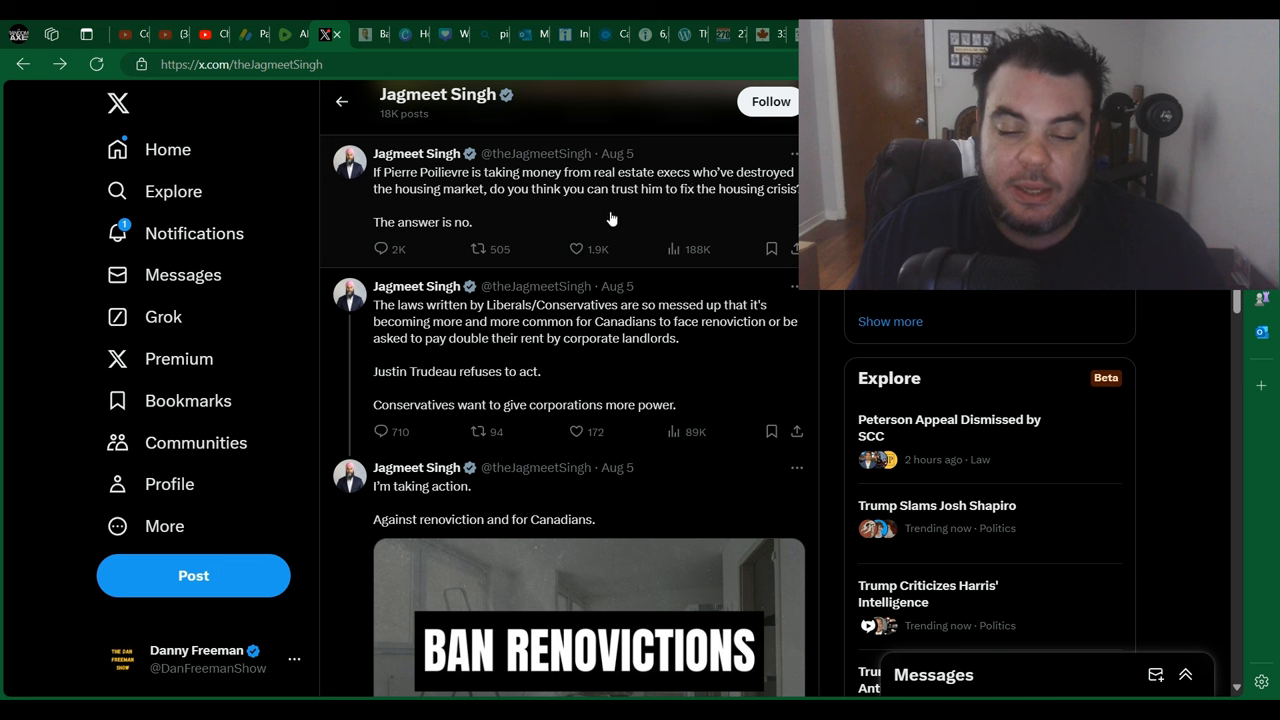
pyautogui.moveTo(350, 200)
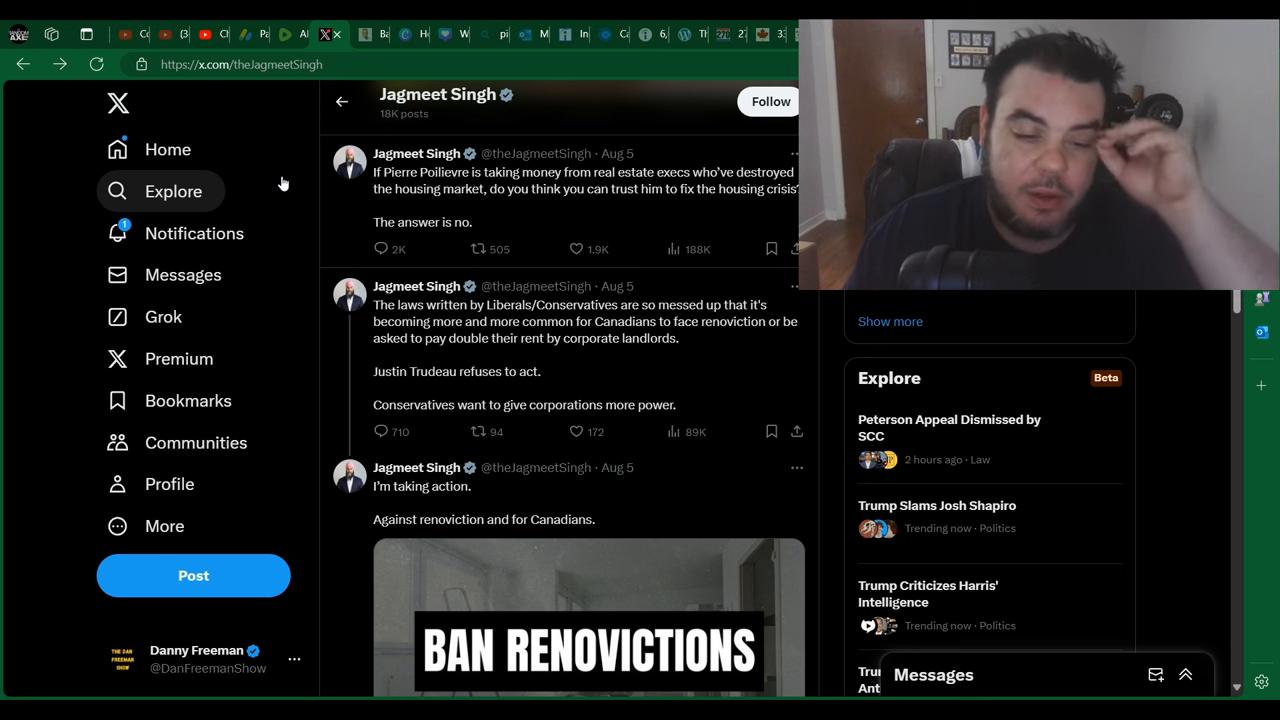
pyautogui.moveTo(18, 184)
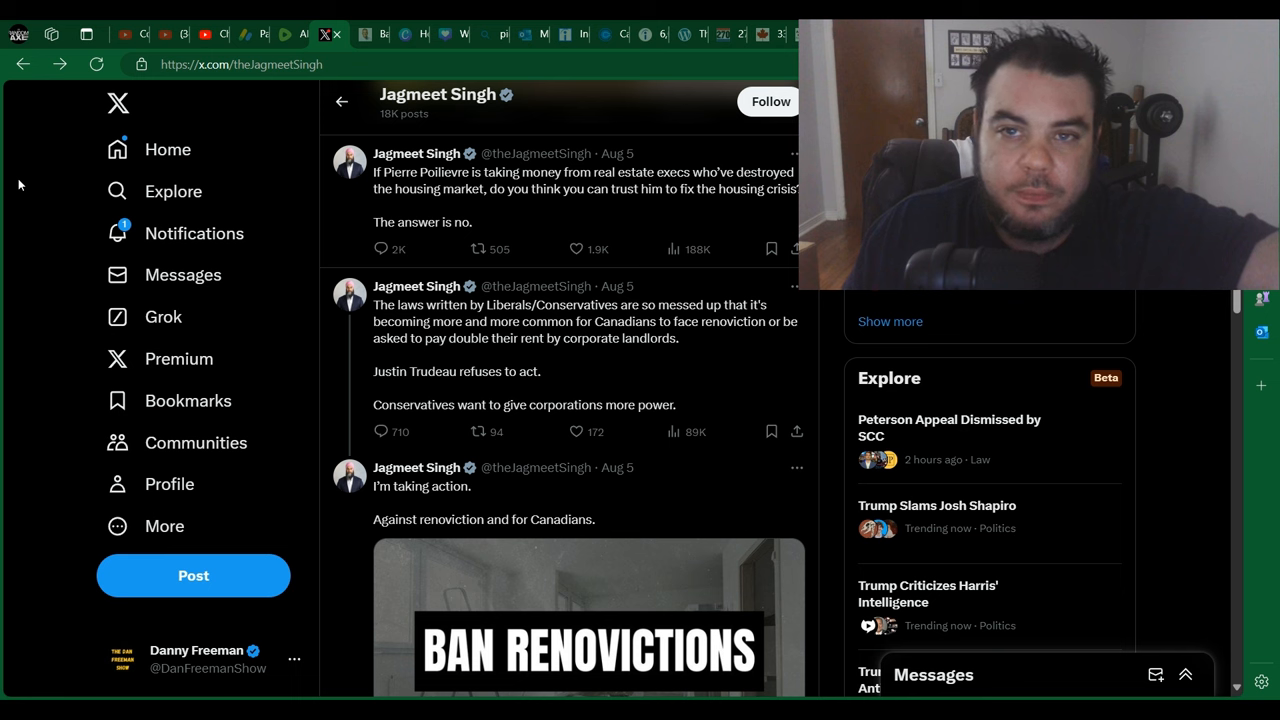
pyautogui.moveTo(27, 123)
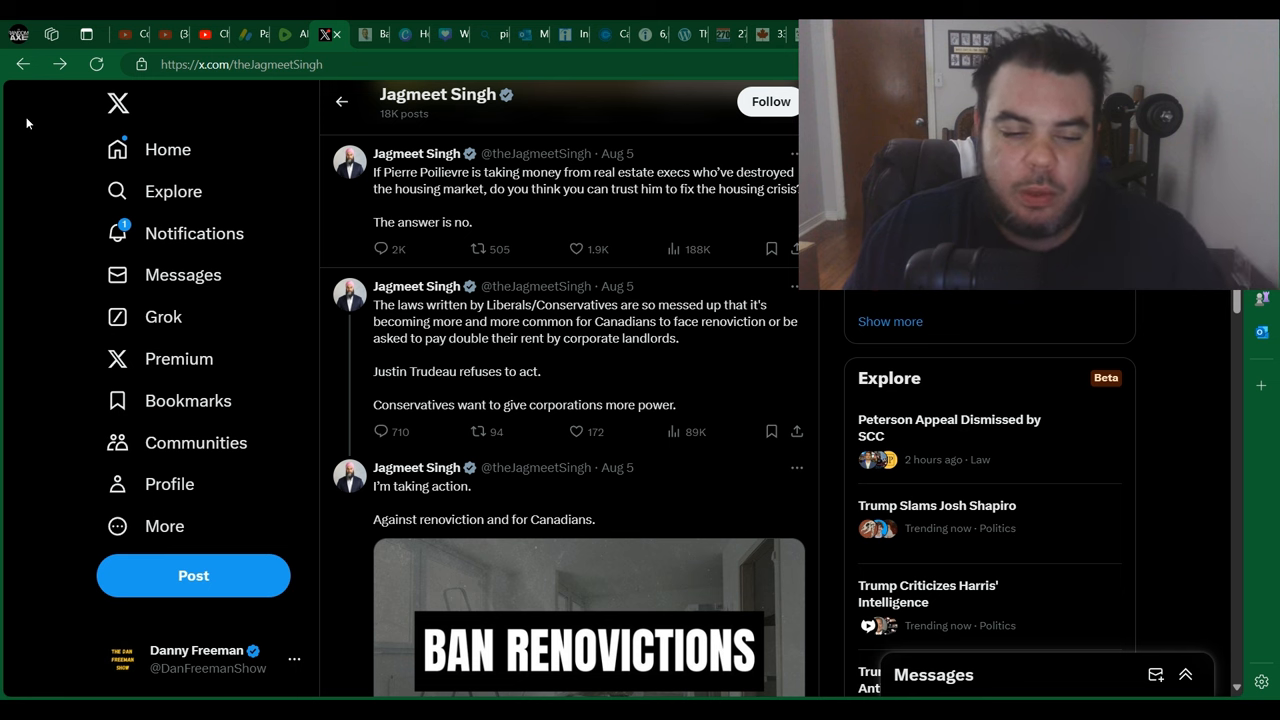
pyautogui.moveTo(351, 332)
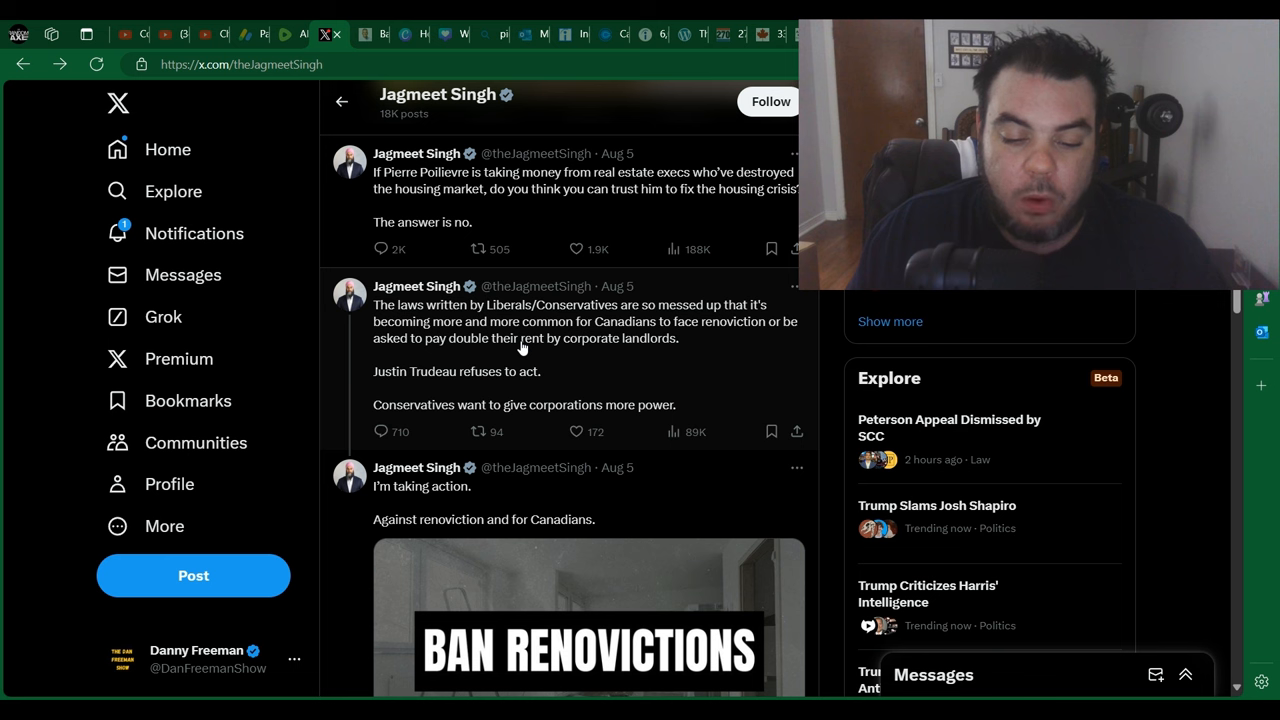
pyautogui.moveTo(643, 363)
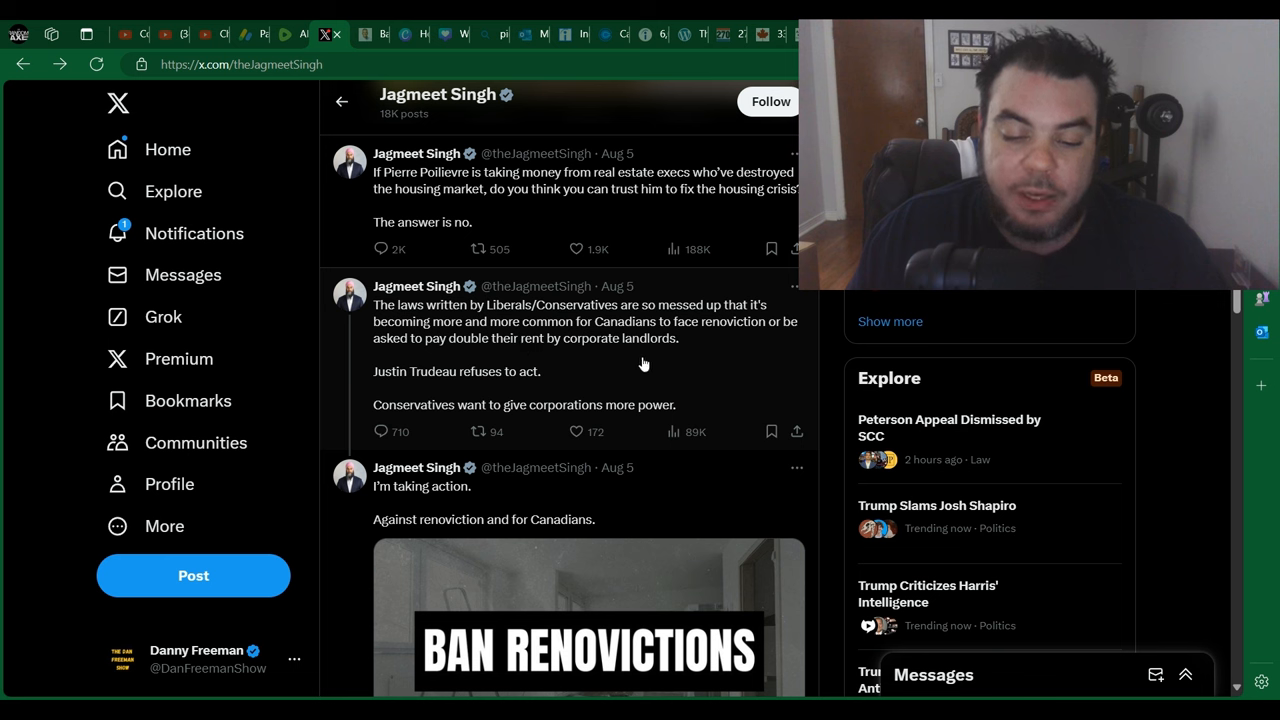
pyautogui.moveTo(659, 370)
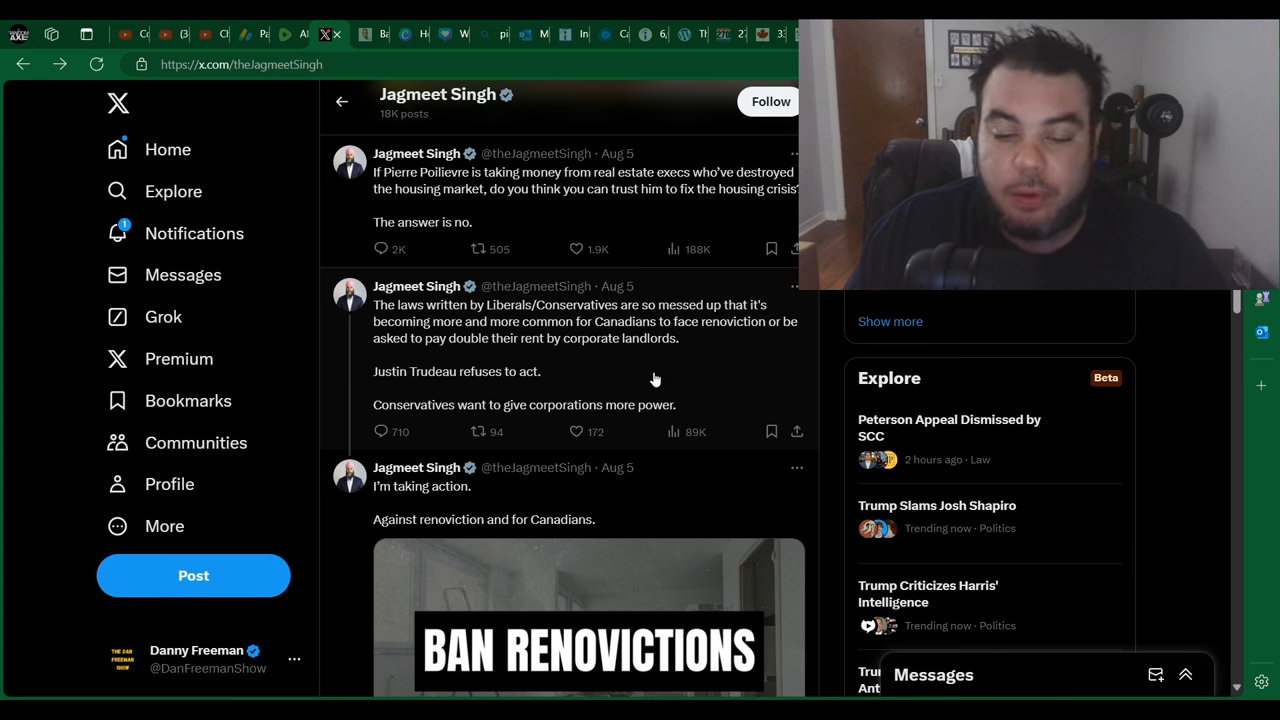
pyautogui.moveTo(725, 348)
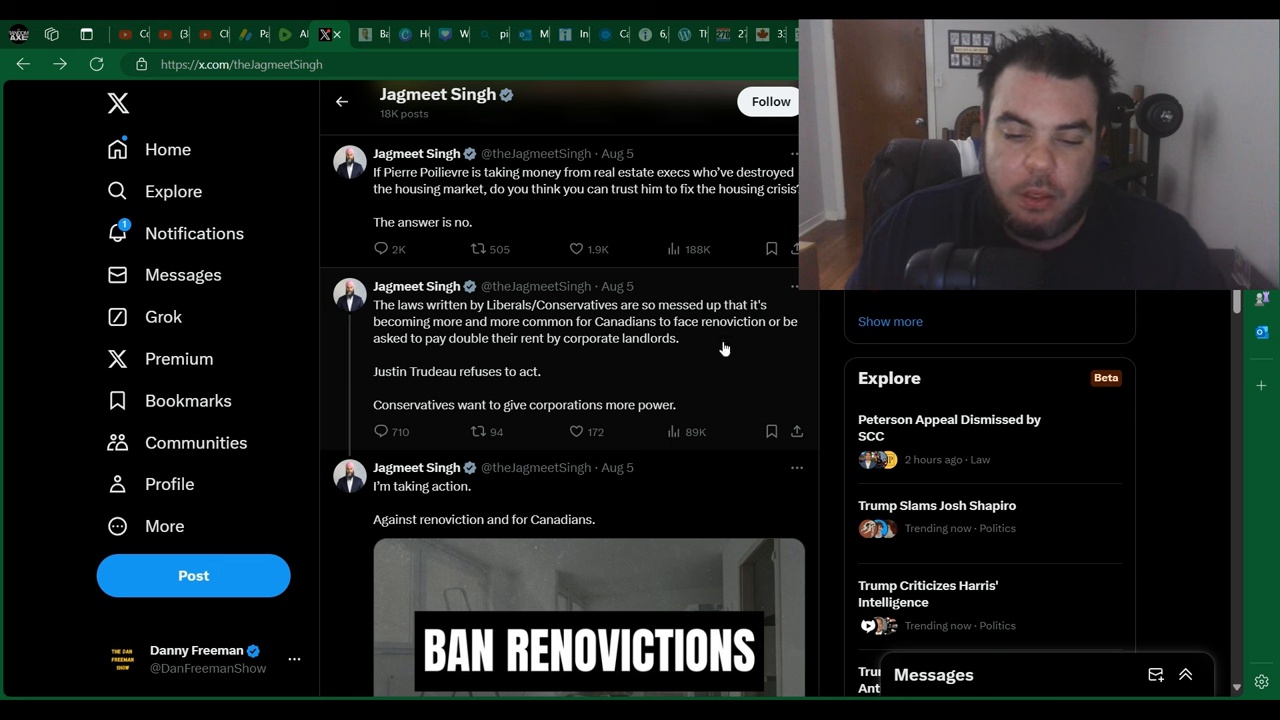
pyautogui.moveTo(587, 330)
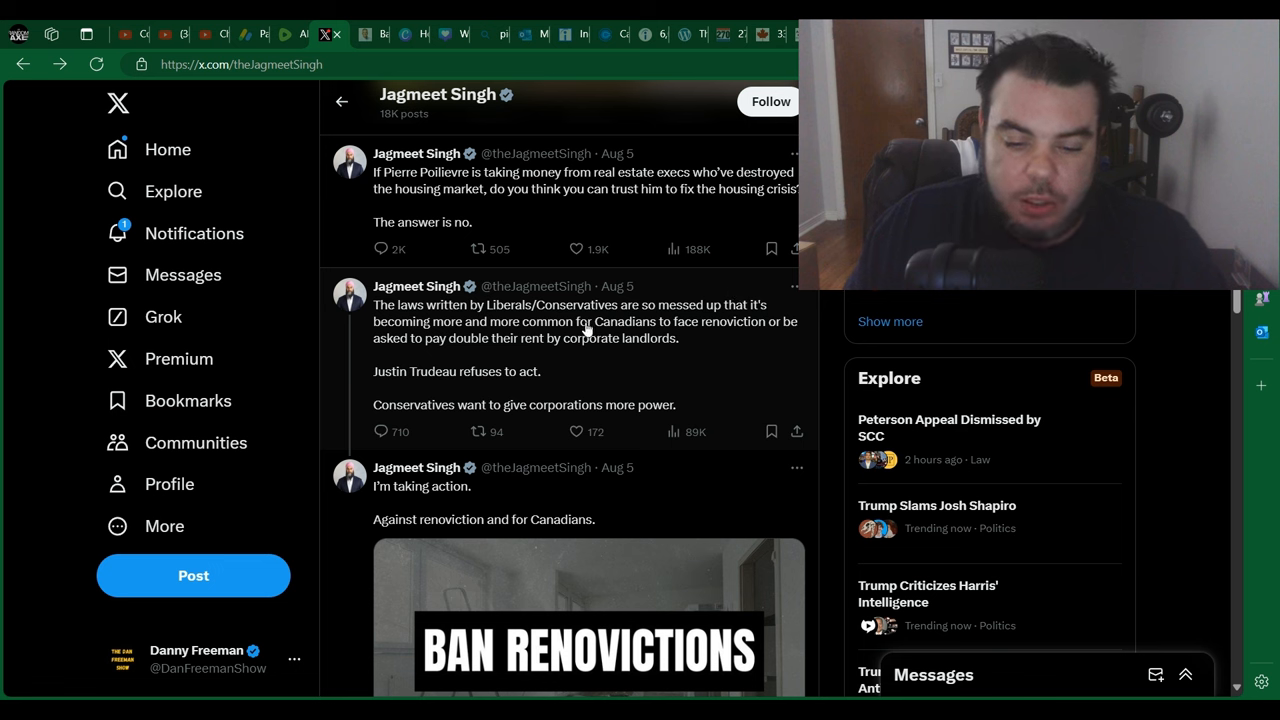
pyautogui.moveTo(685, 322)
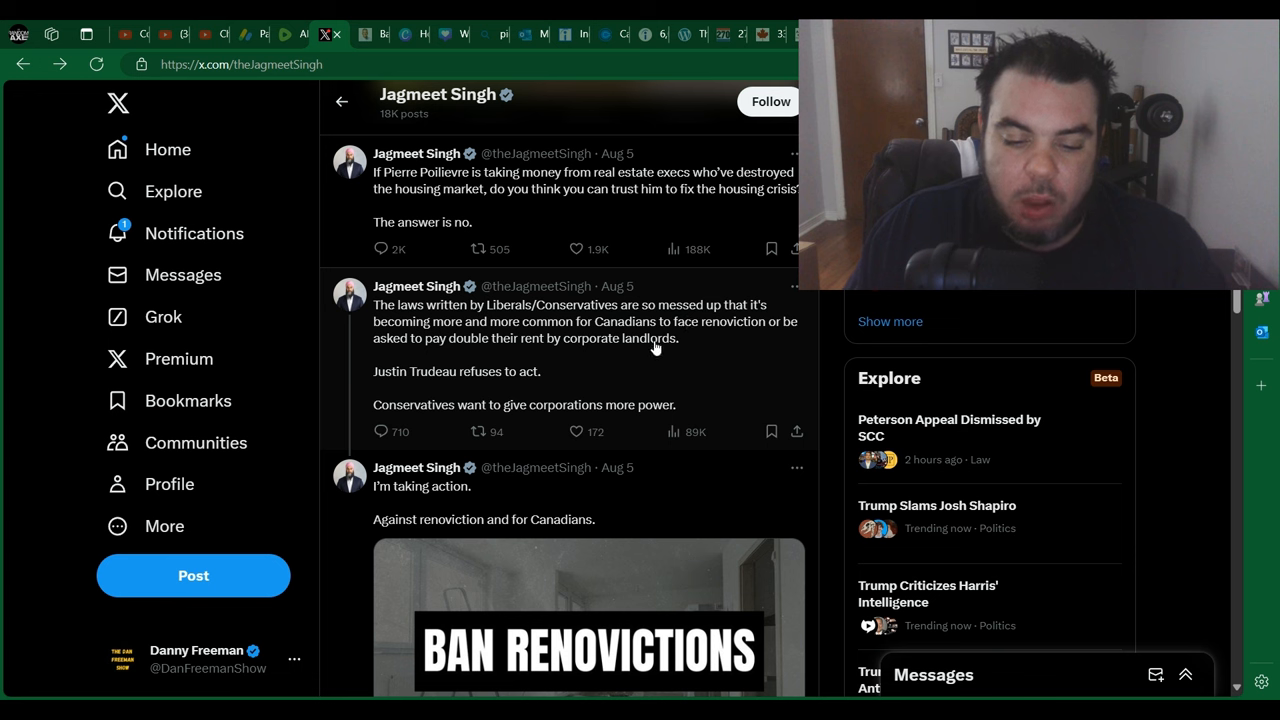
pyautogui.moveTo(558, 360)
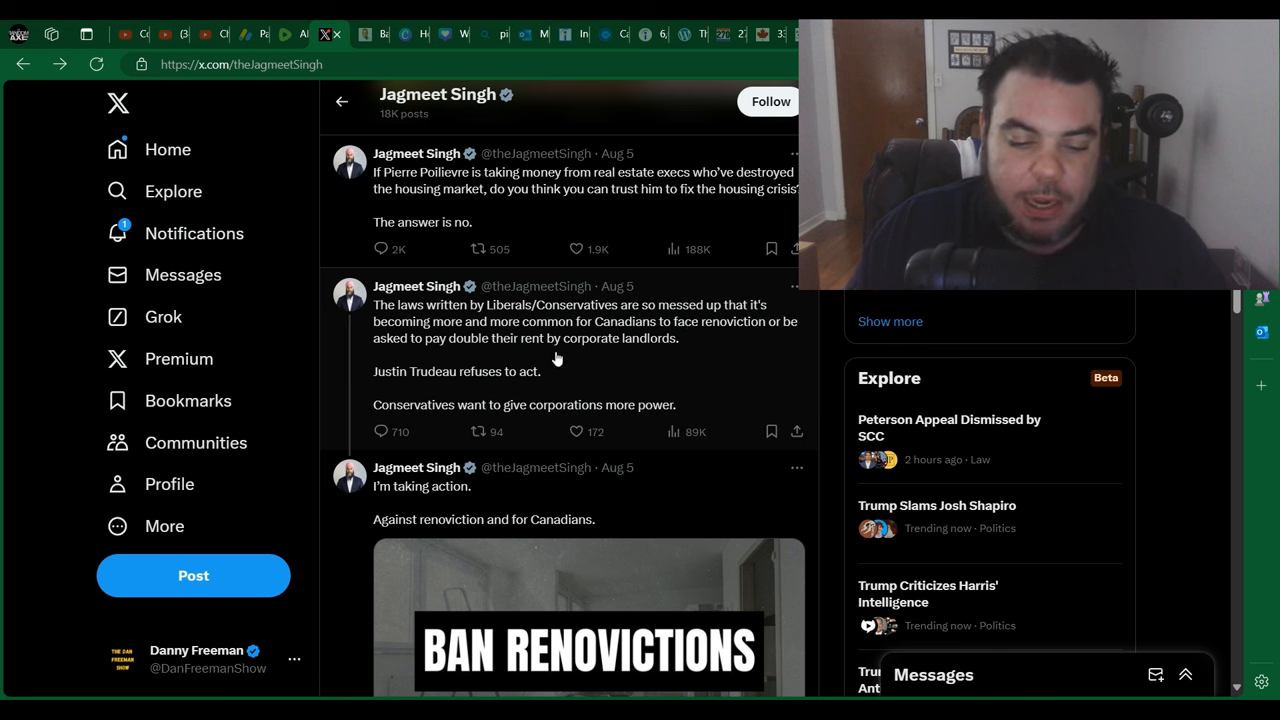
pyautogui.moveTo(670, 360)
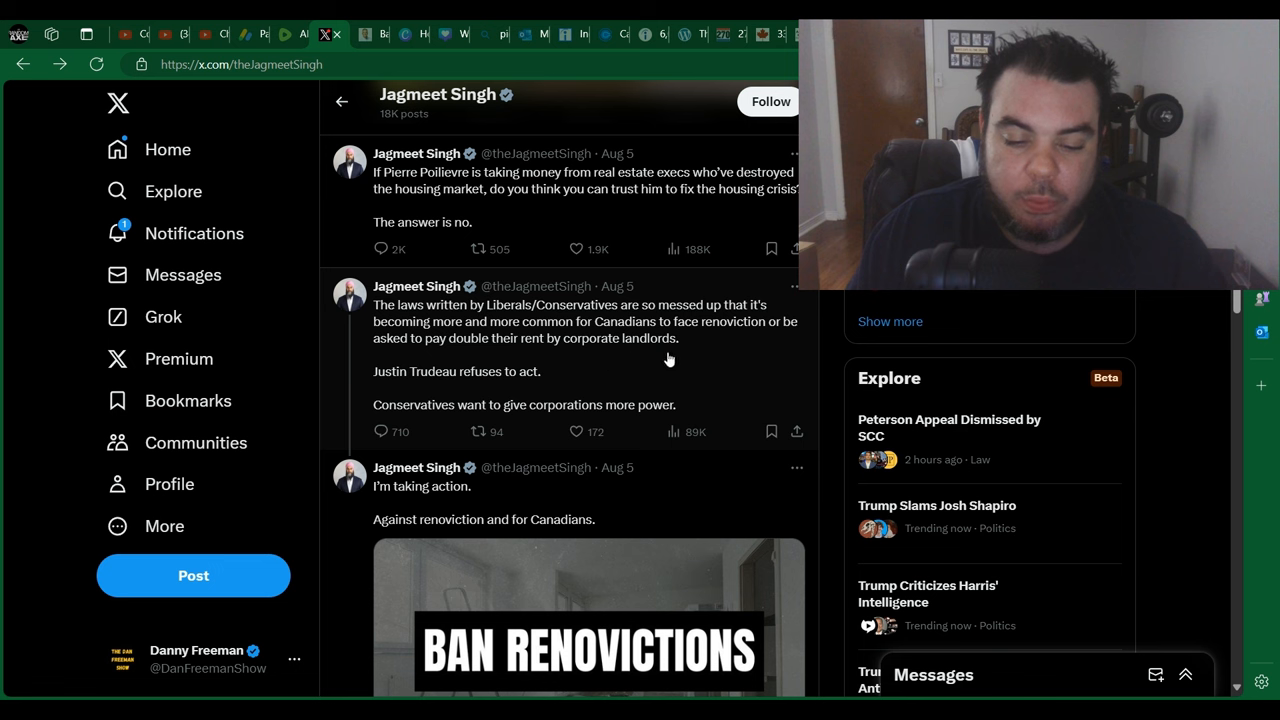
pyautogui.moveTo(488, 397)
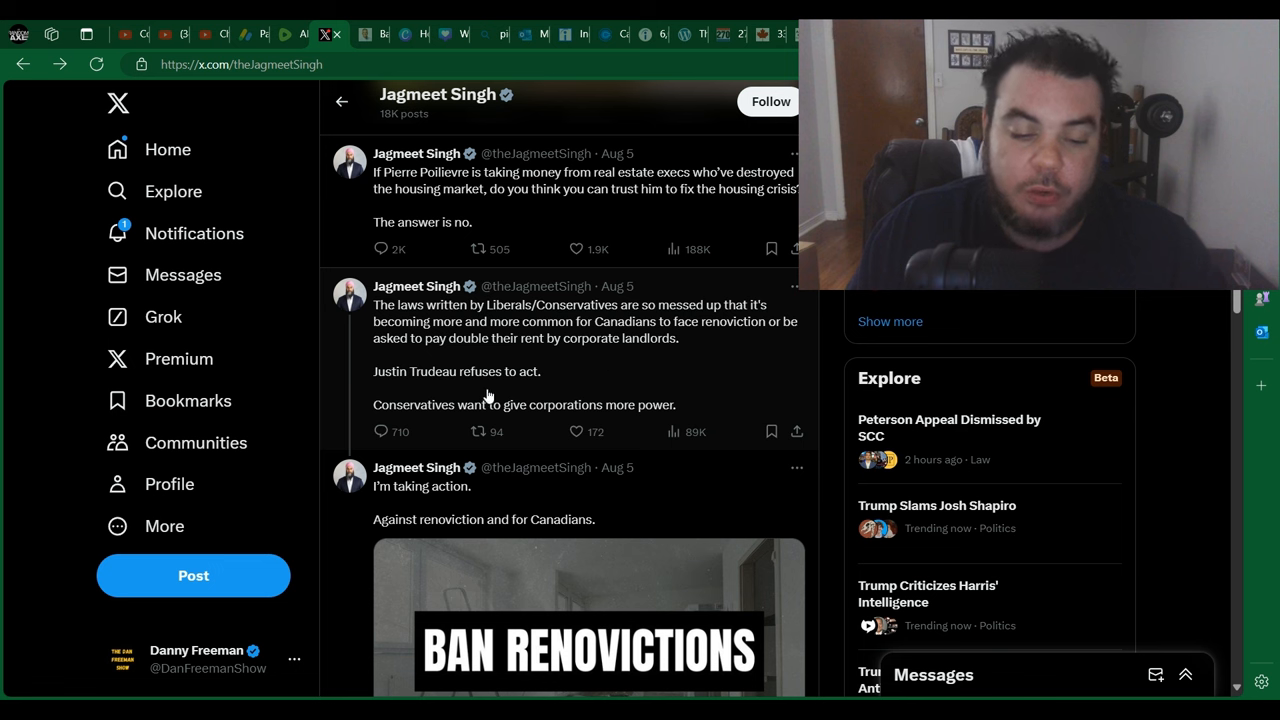
pyautogui.moveTo(545, 393)
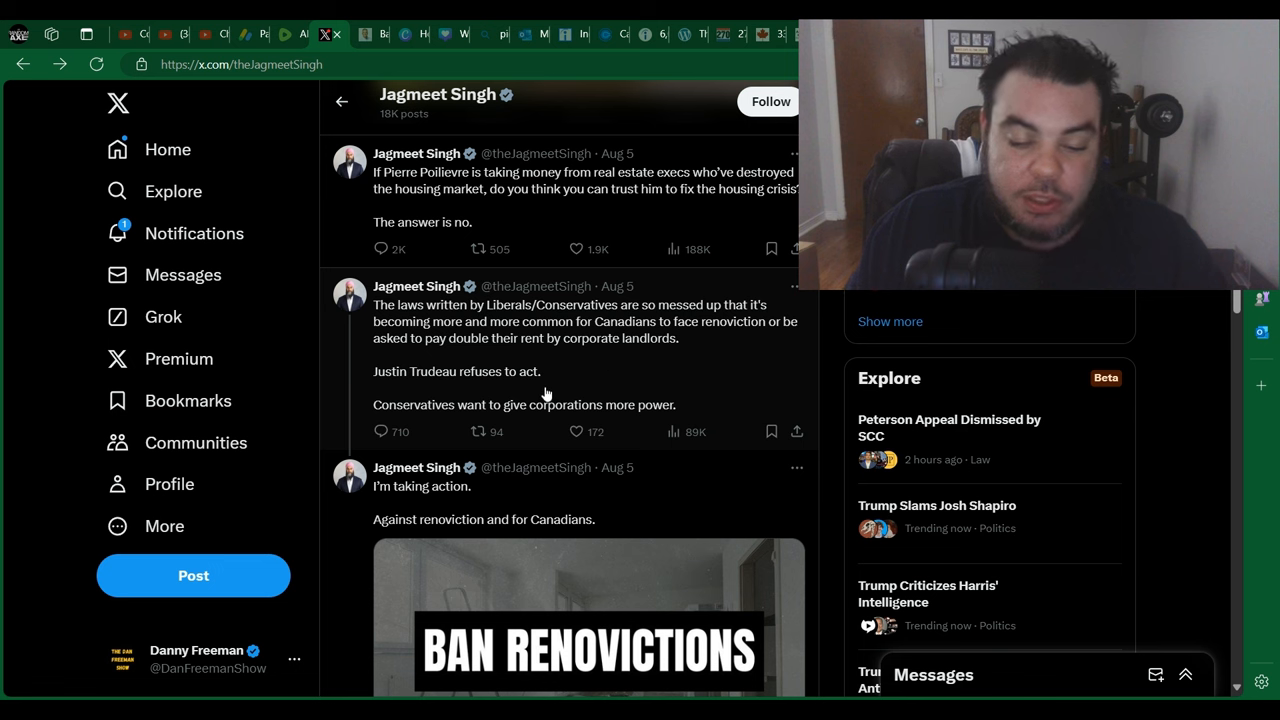
pyautogui.moveTo(510, 427)
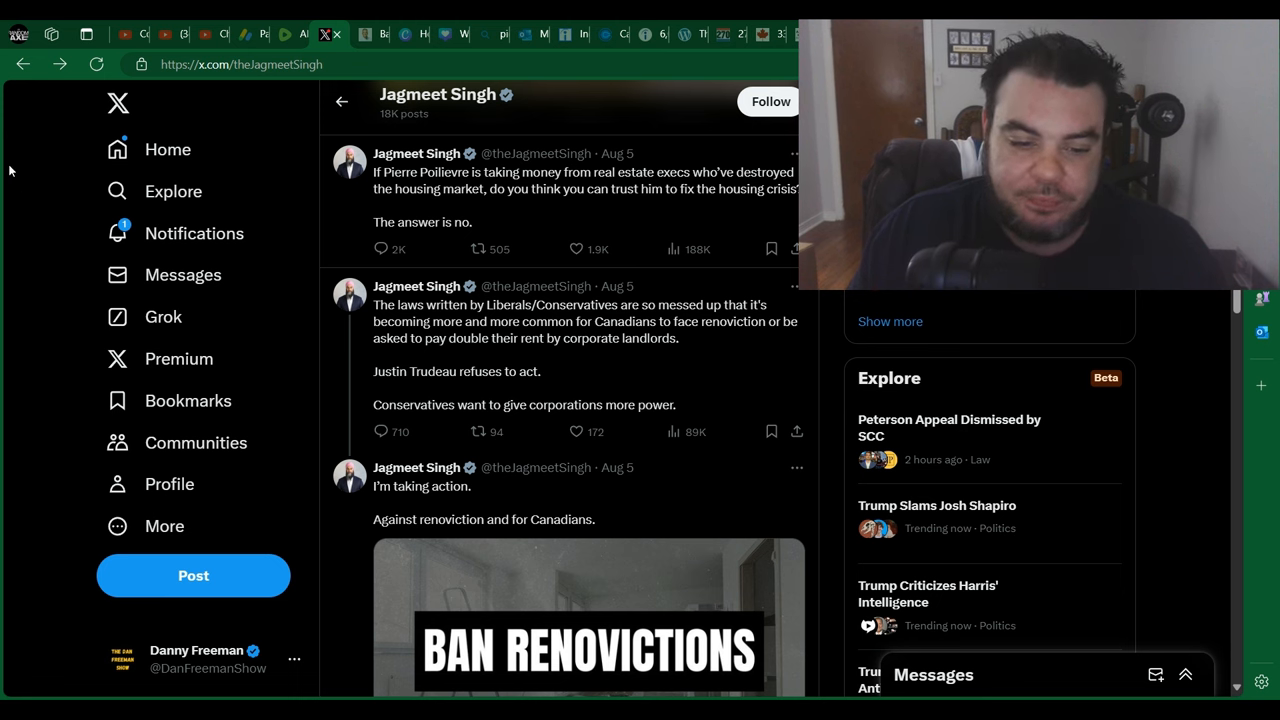
pyautogui.moveTo(34, 115)
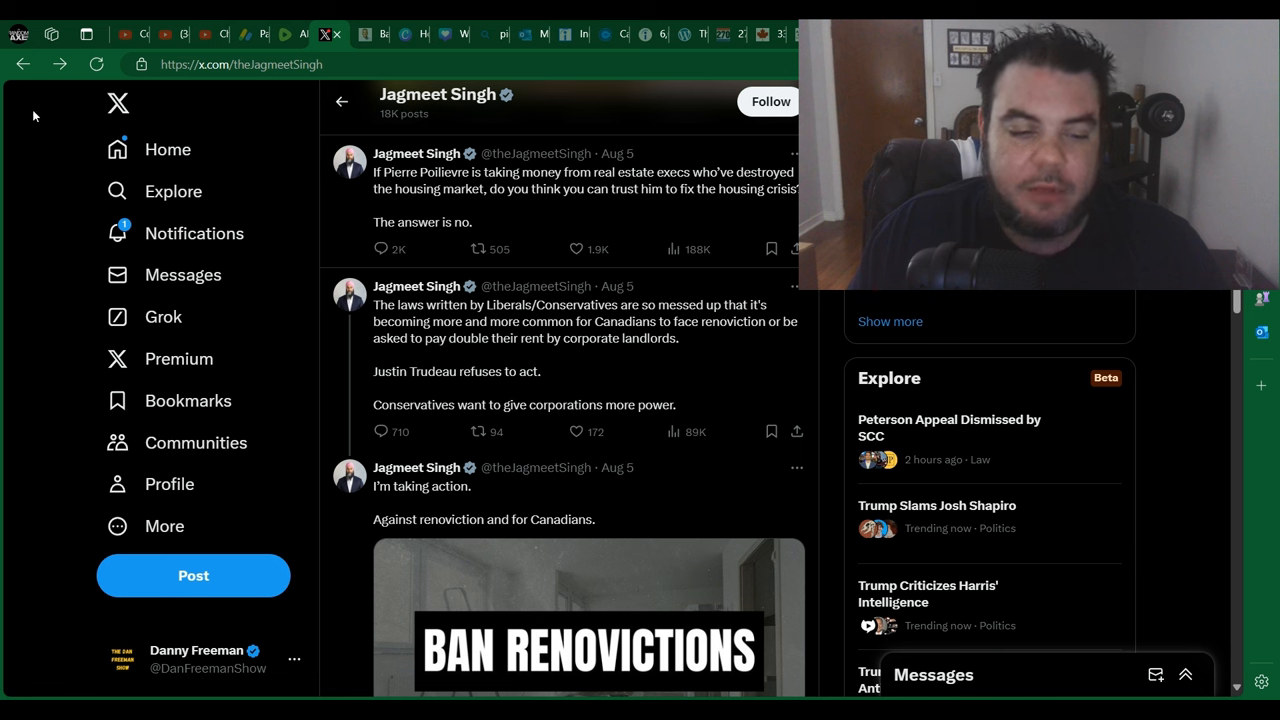
pyautogui.moveTo(60, 147)
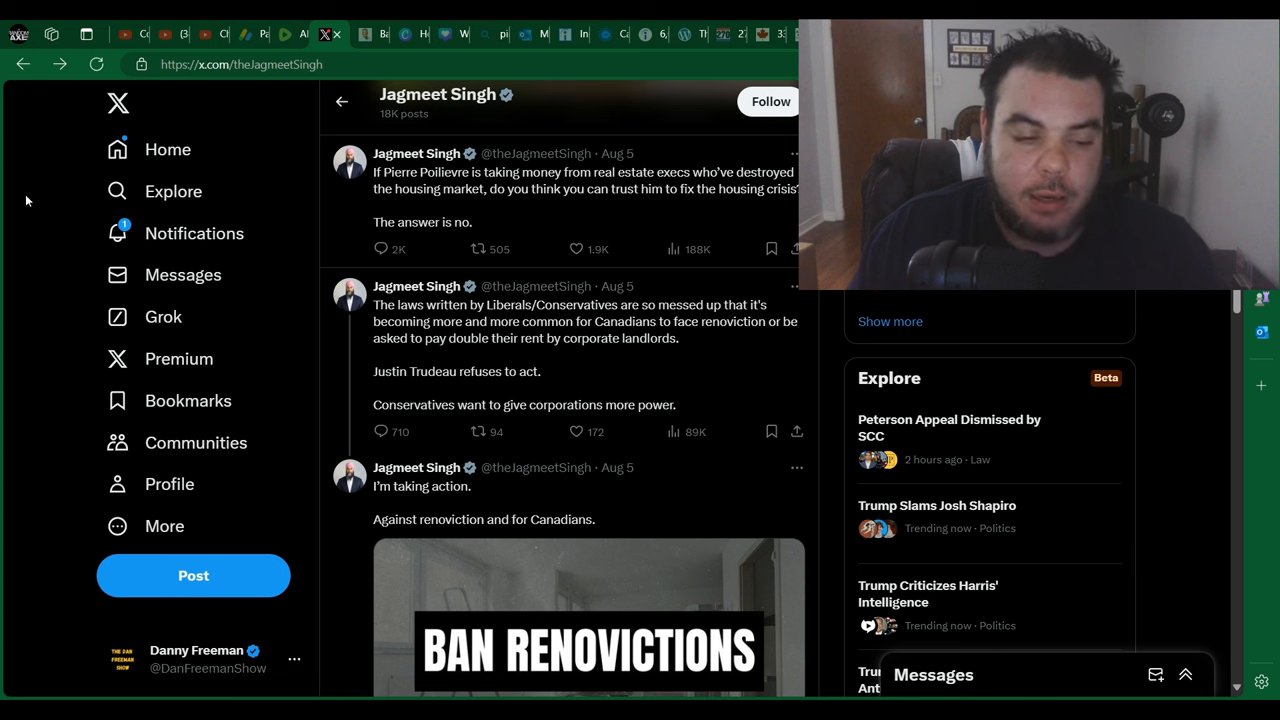
pyautogui.moveTo(35, 221)
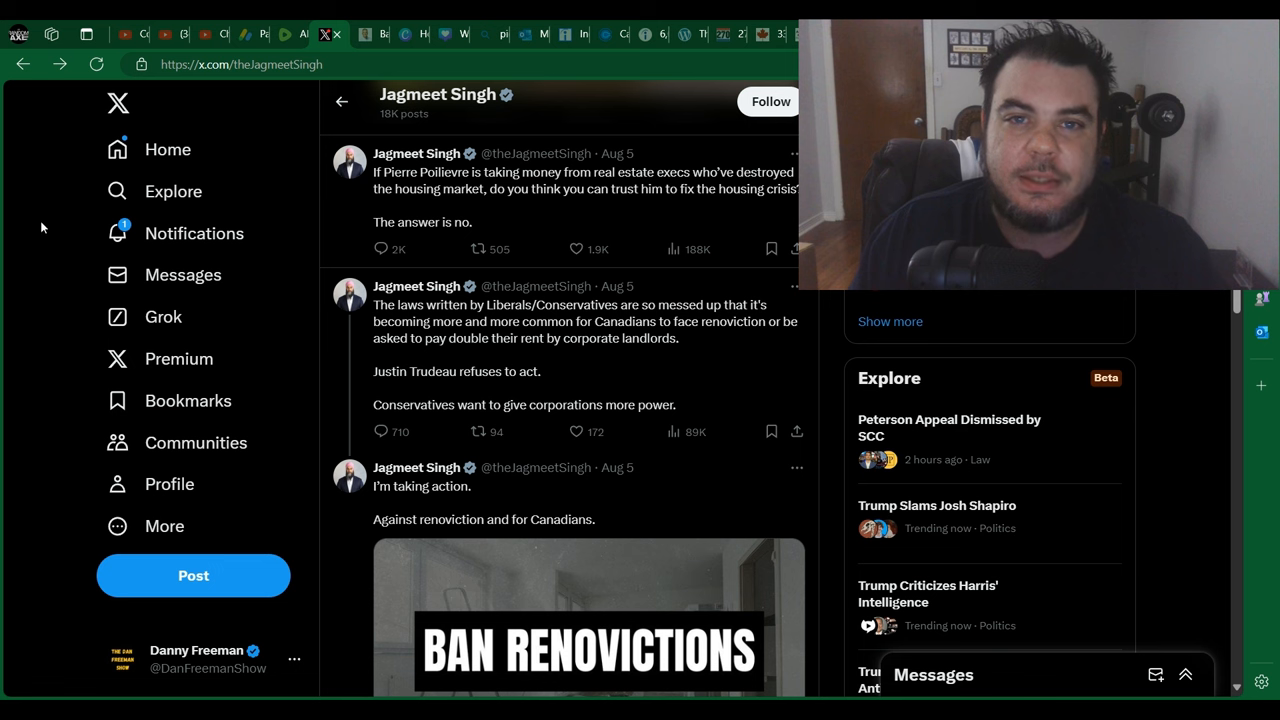
pyautogui.moveTo(55, 278)
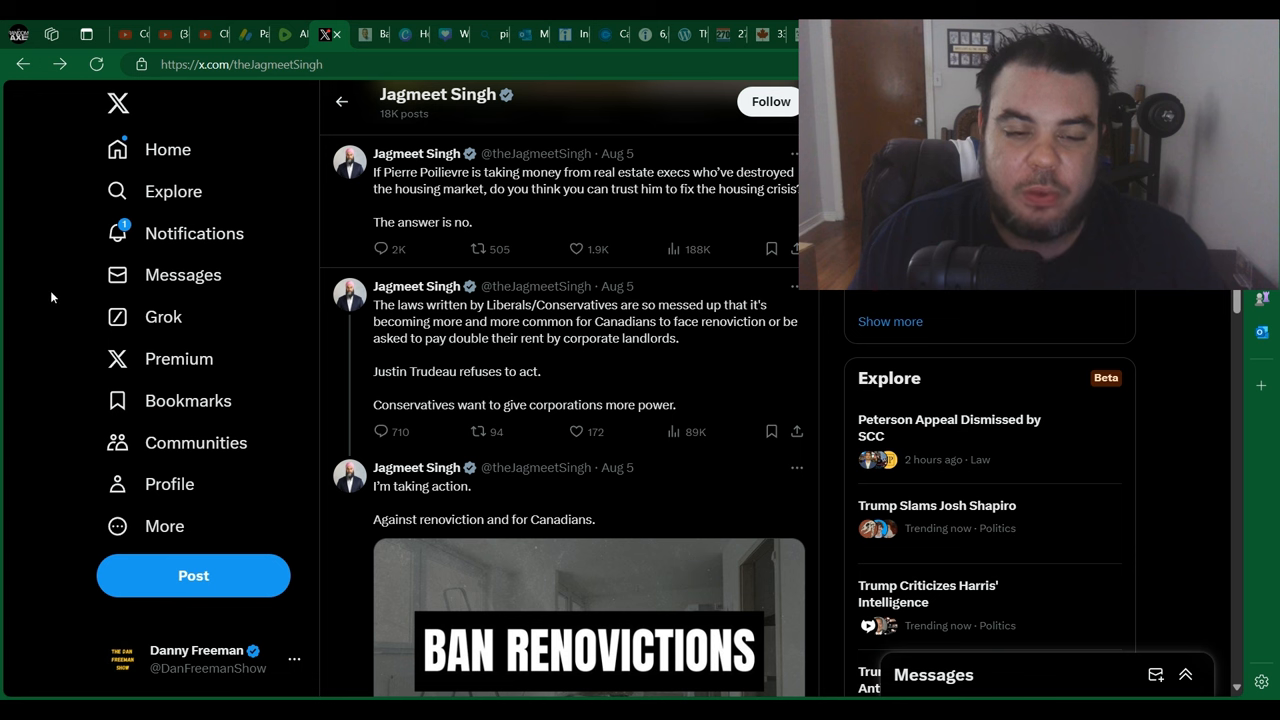
pyautogui.moveTo(434, 257)
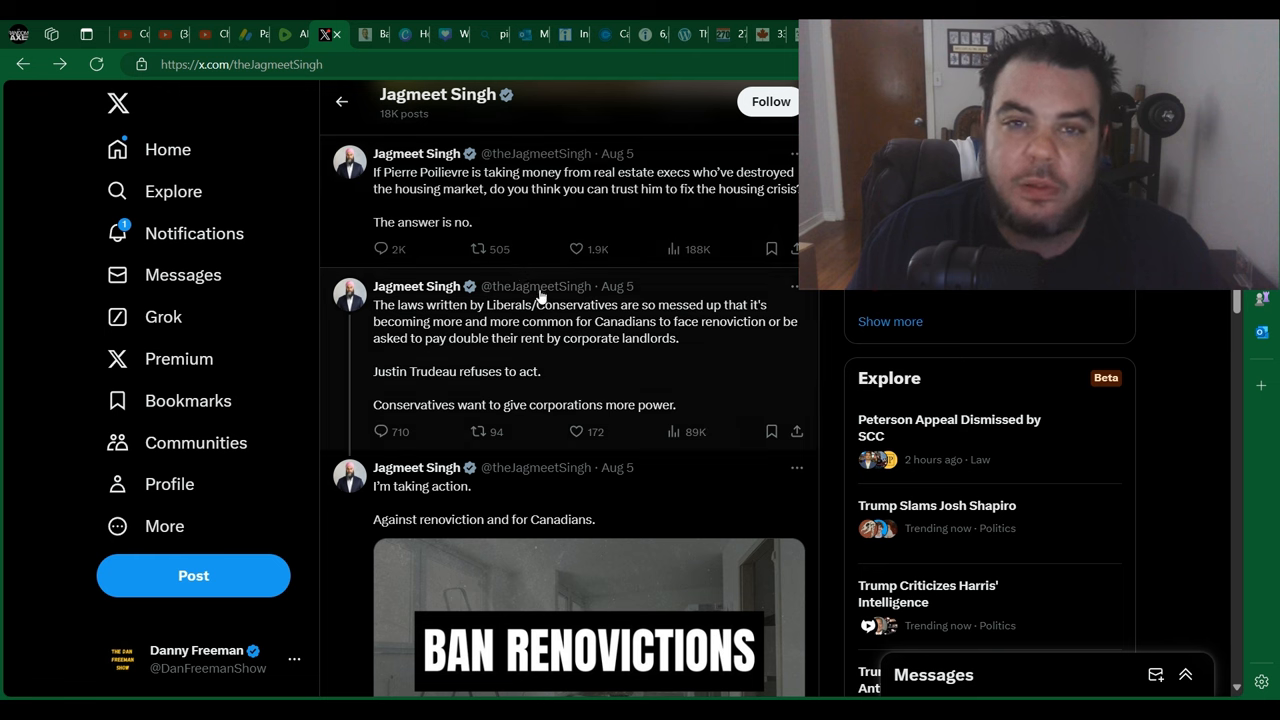
pyautogui.moveTo(620, 286)
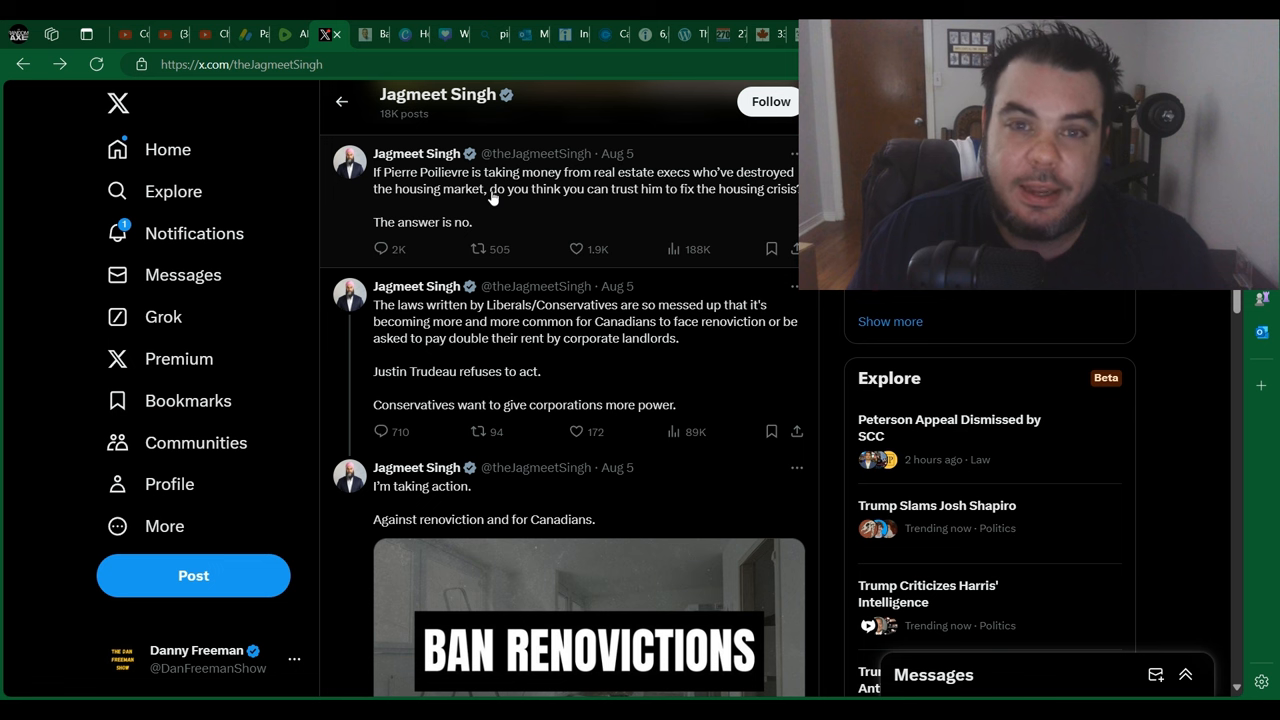
pyautogui.moveTo(15, 165)
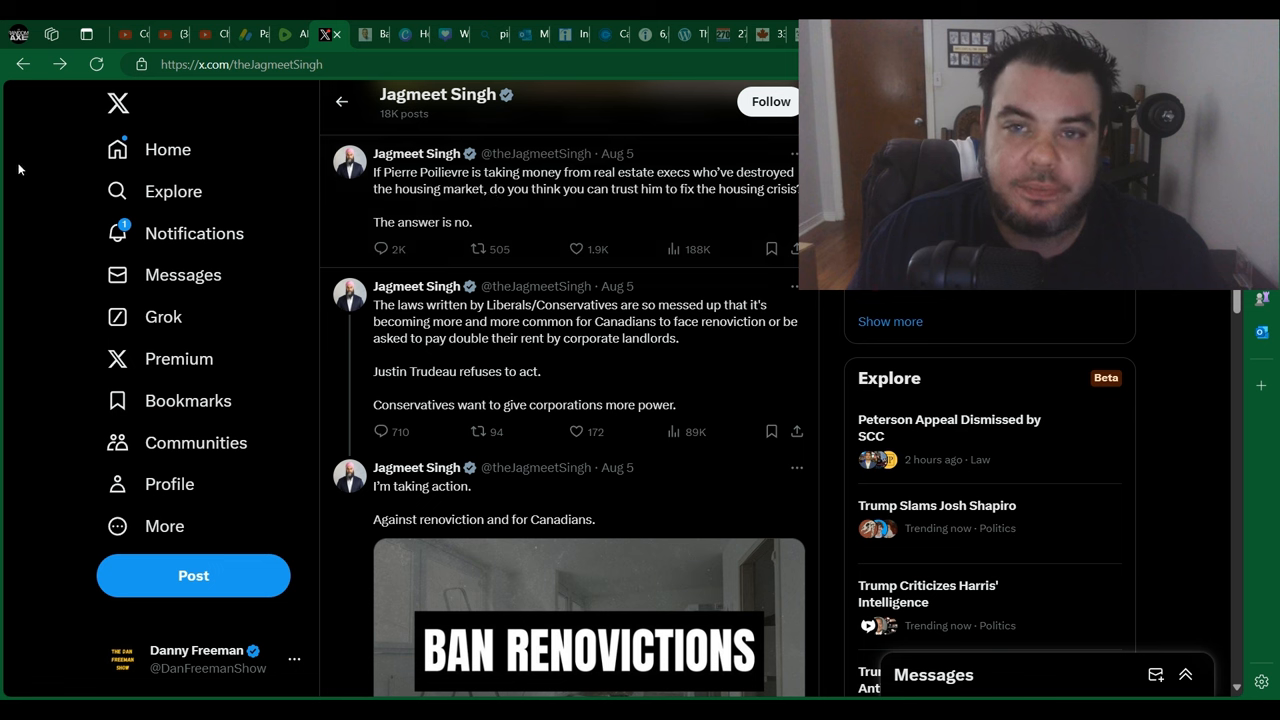
pyautogui.moveTo(30, 177)
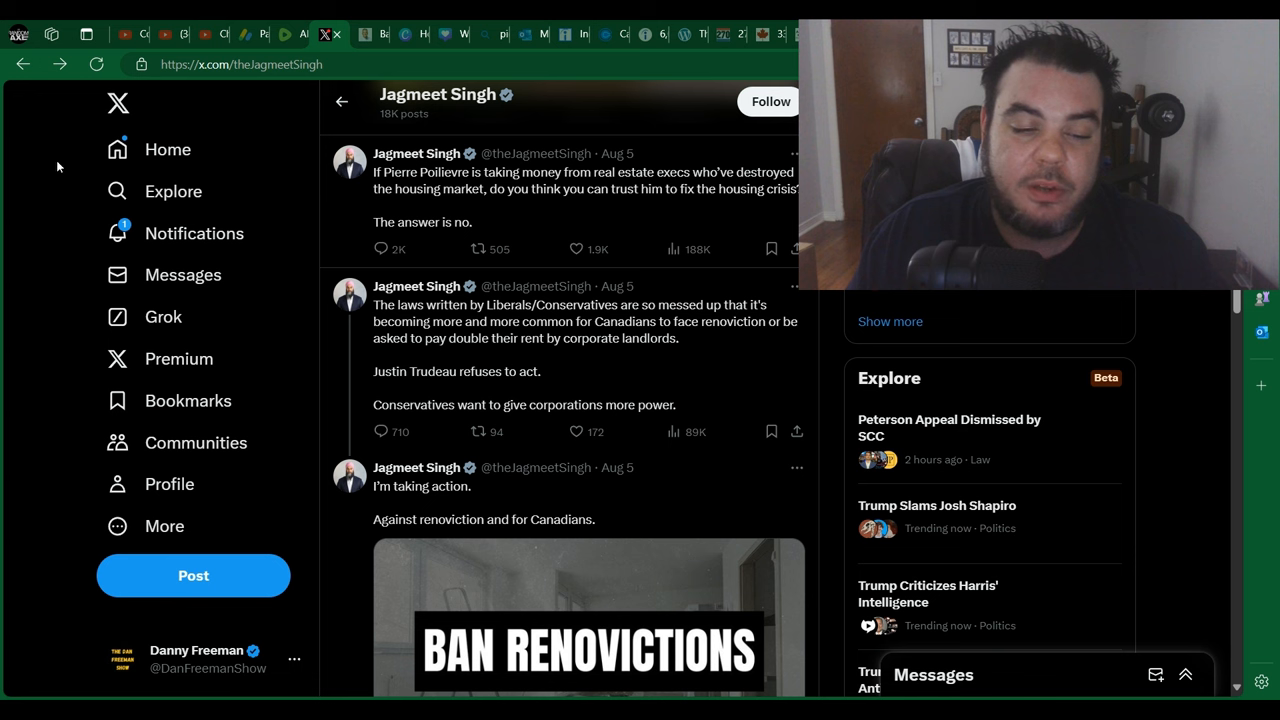
pyautogui.moveTo(44, 297)
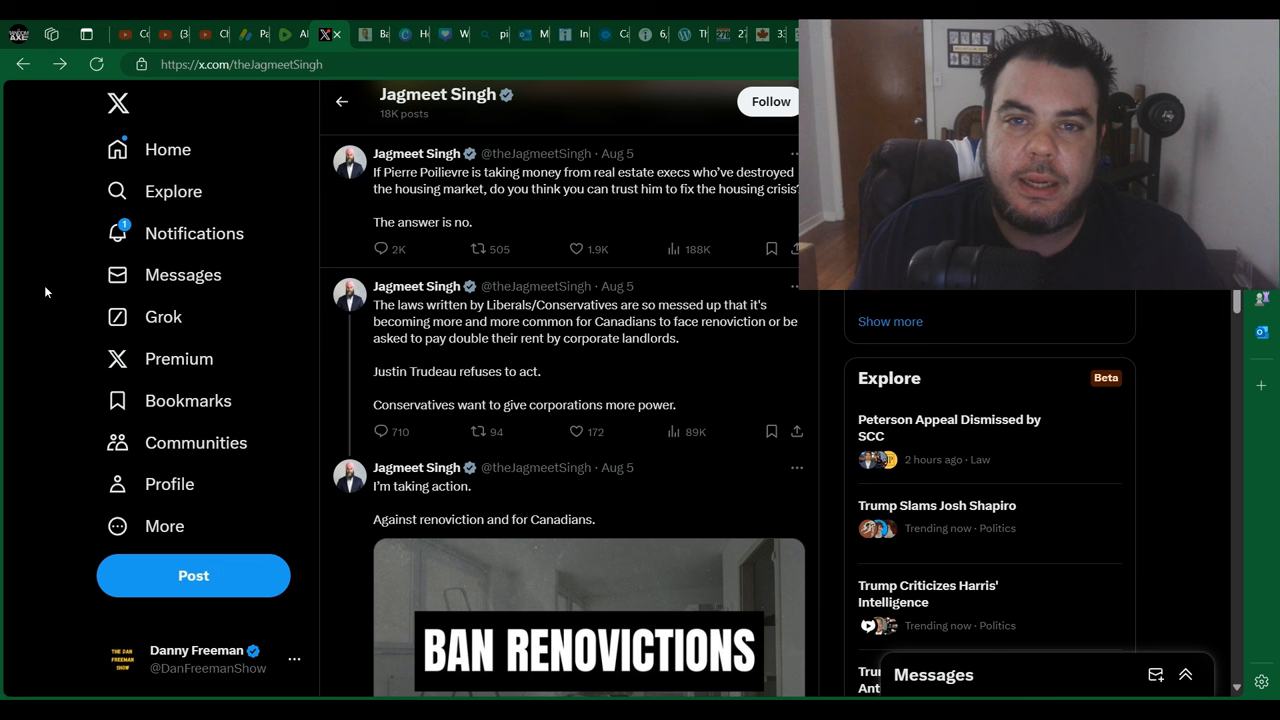
pyautogui.moveTo(615, 575)
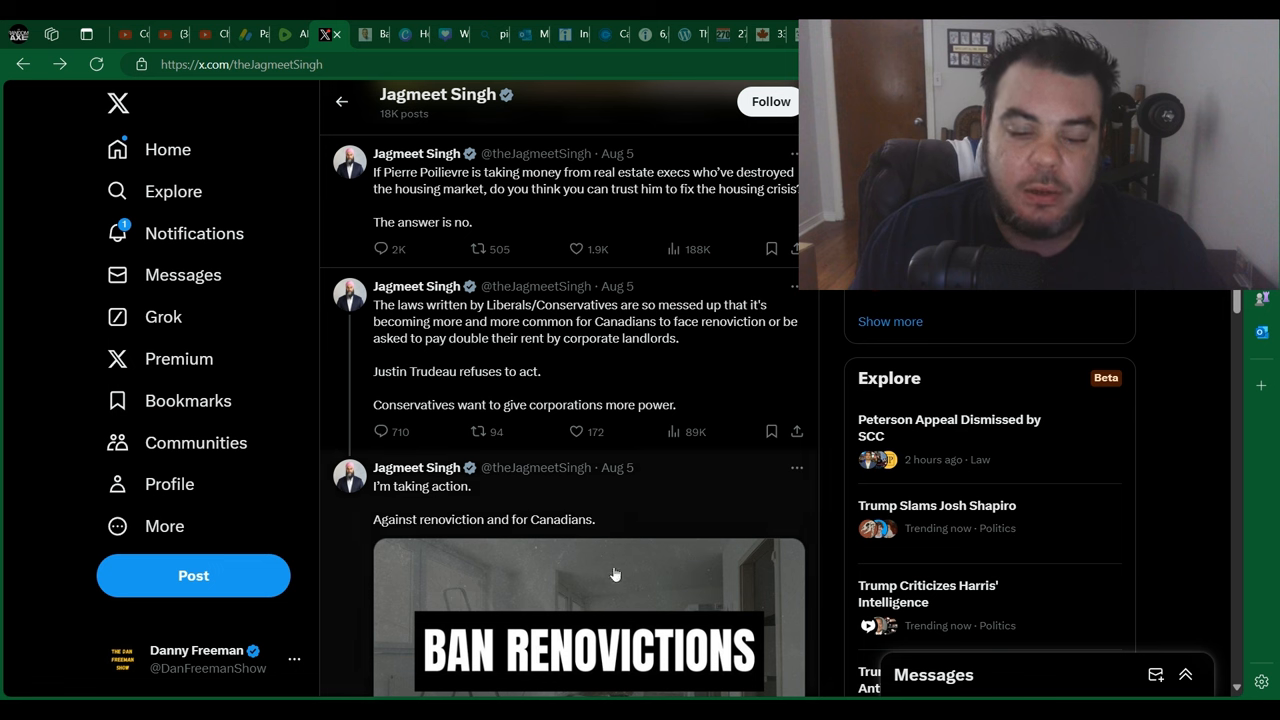